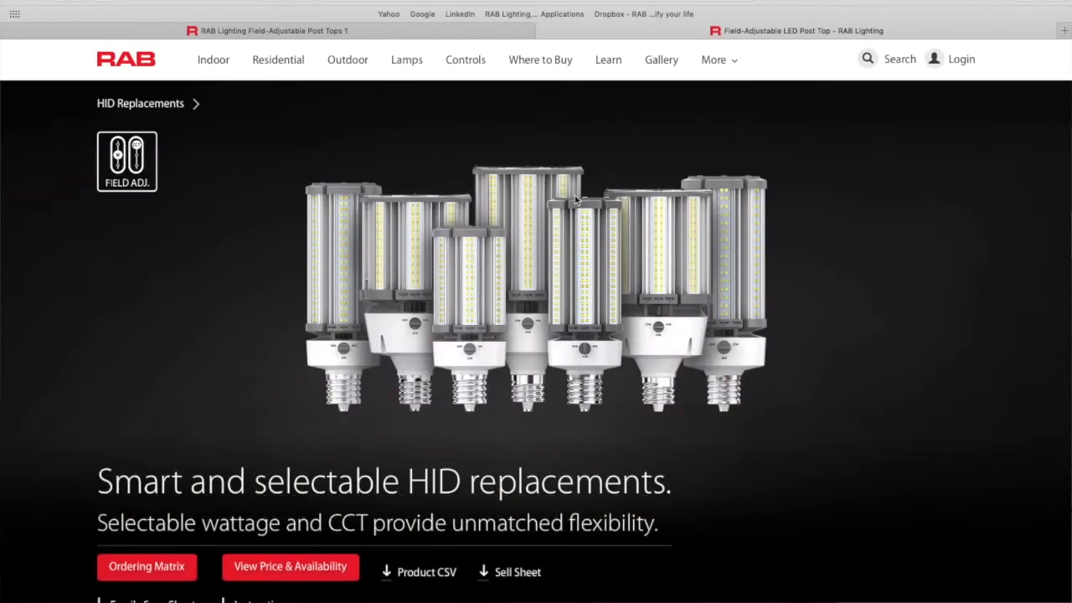
scroll("down", 3)
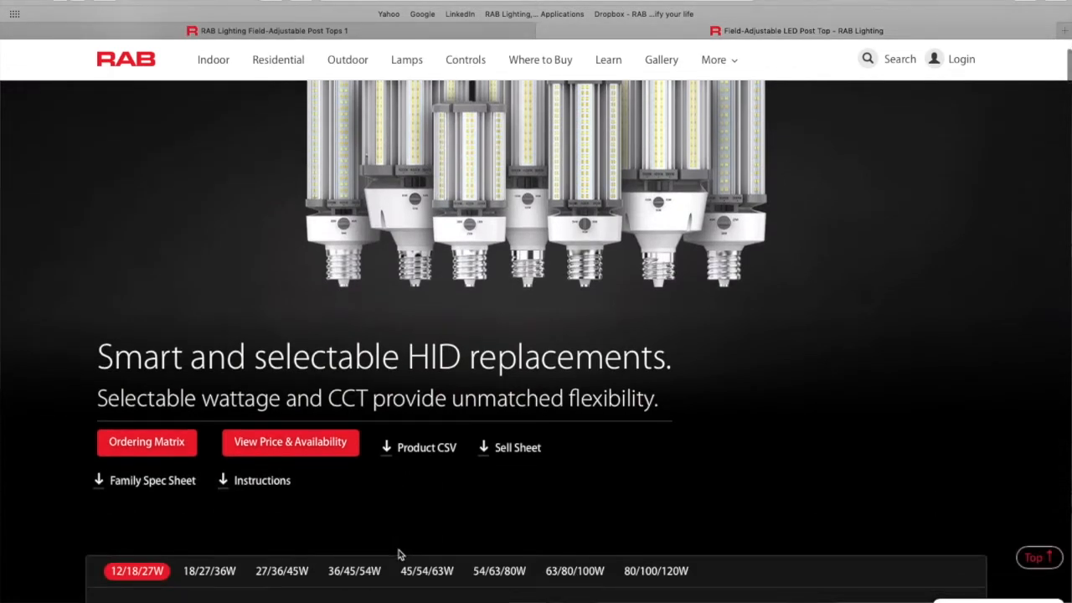